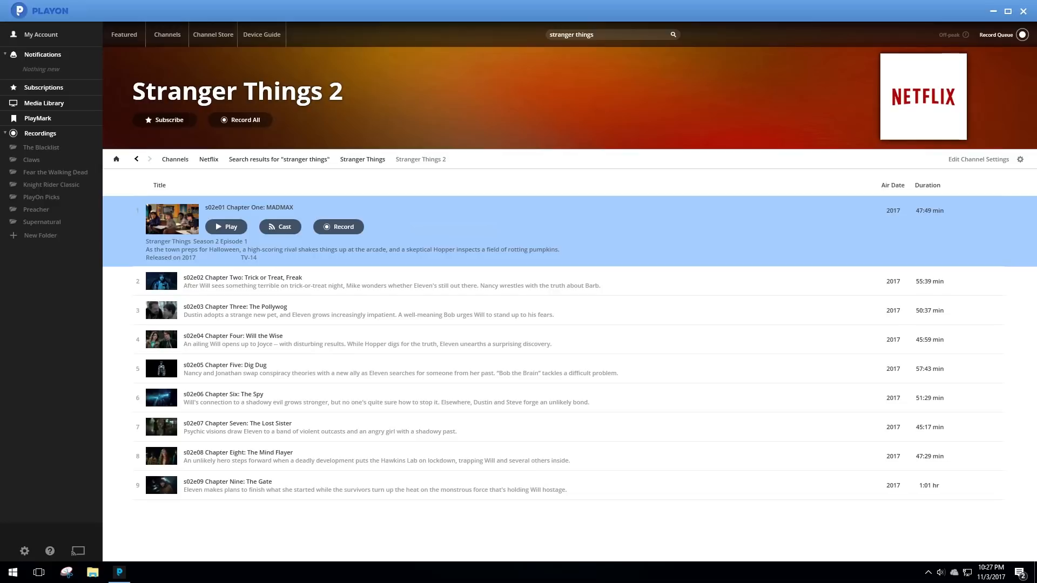
pyautogui.moveTo(803, 465)
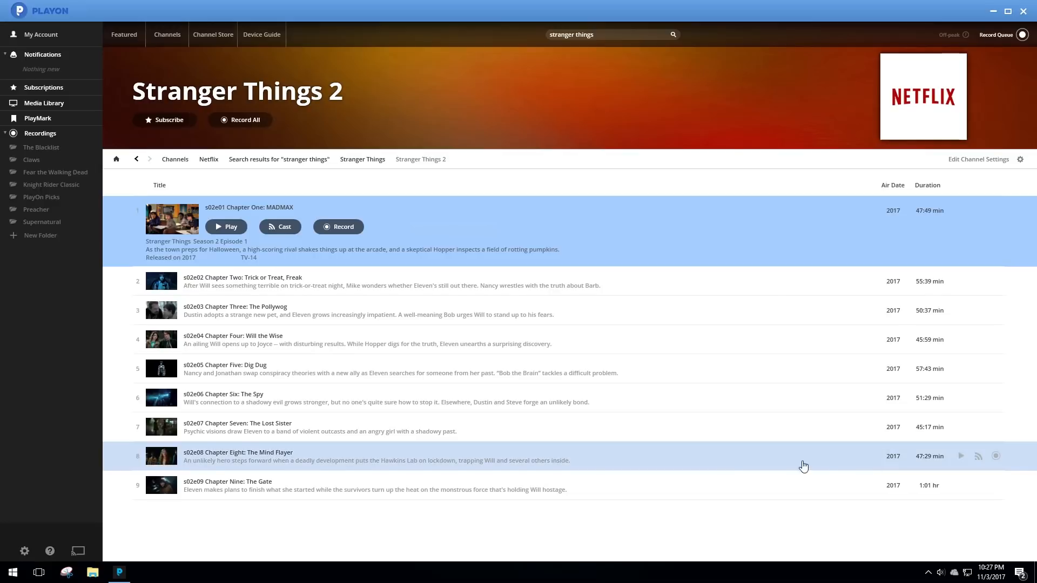
pyautogui.moveTo(153, 150)
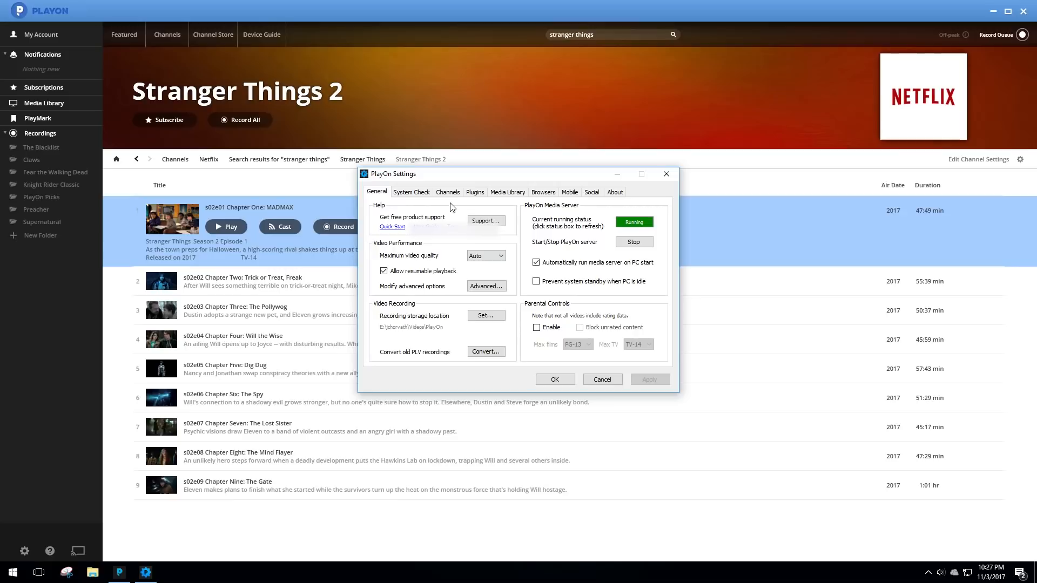
# - Test the saved Netflix login under Channels and close PlayOn Settings with OK
pyautogui.click(447, 192)
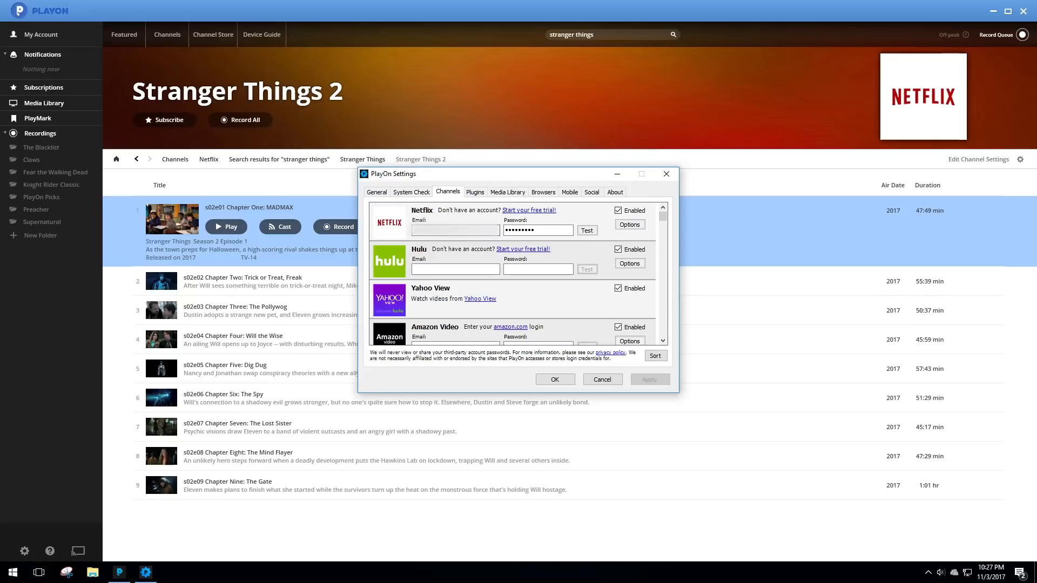
pyautogui.click(538, 230)
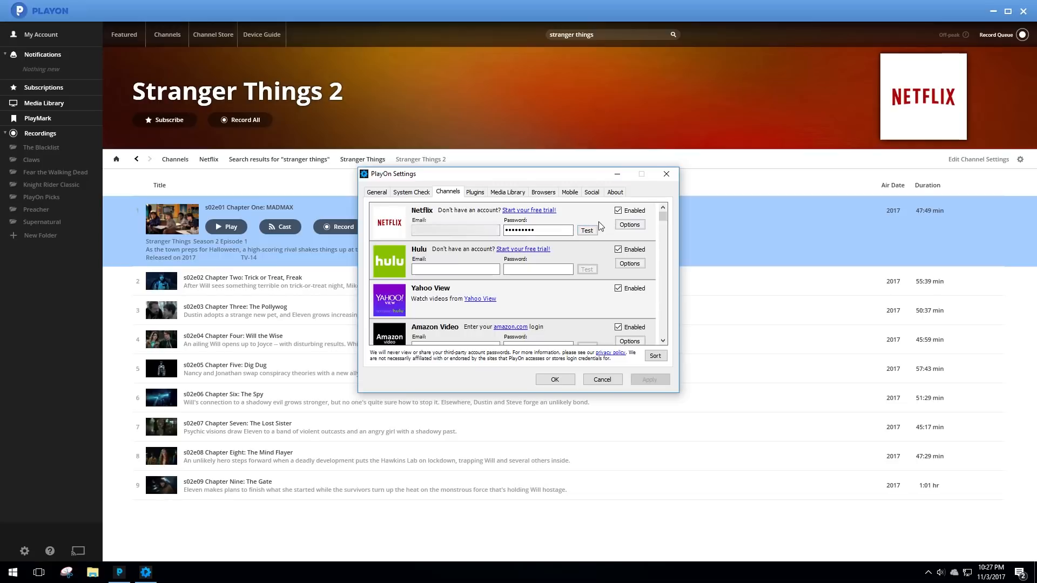
pyautogui.moveTo(584, 229)
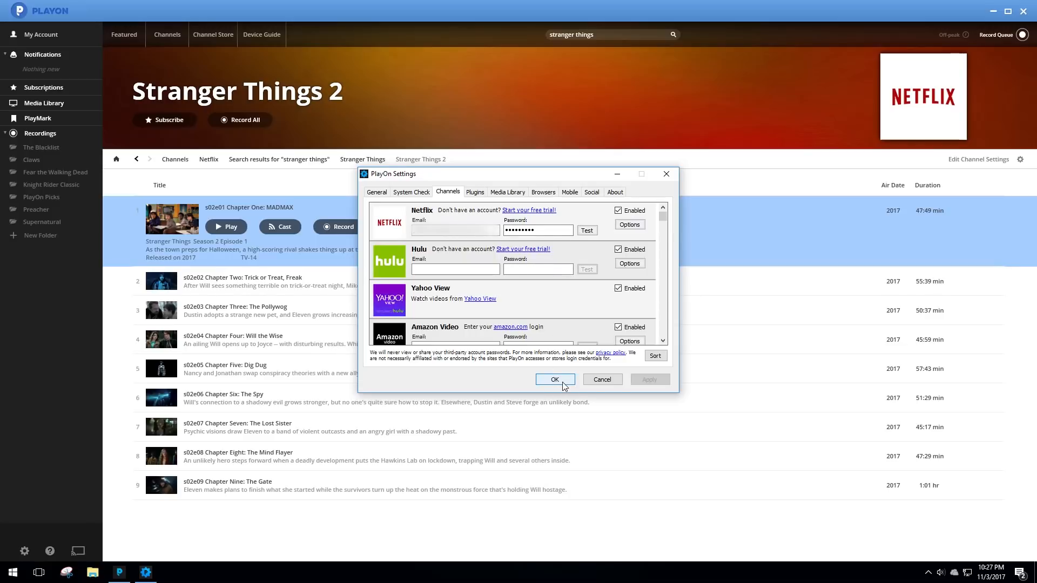
pyautogui.click(554, 379)
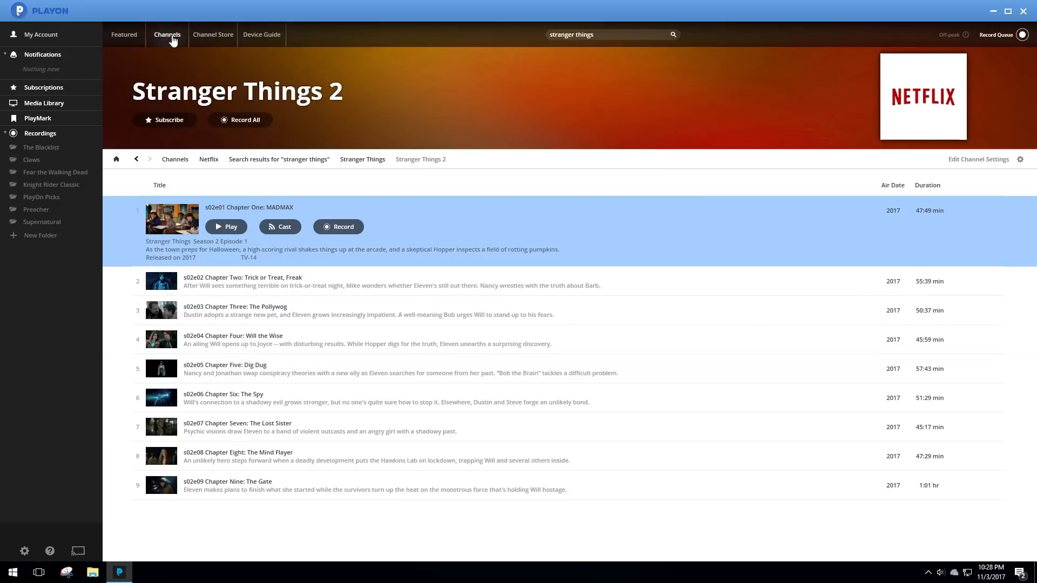
pyautogui.moveTo(257, 133)
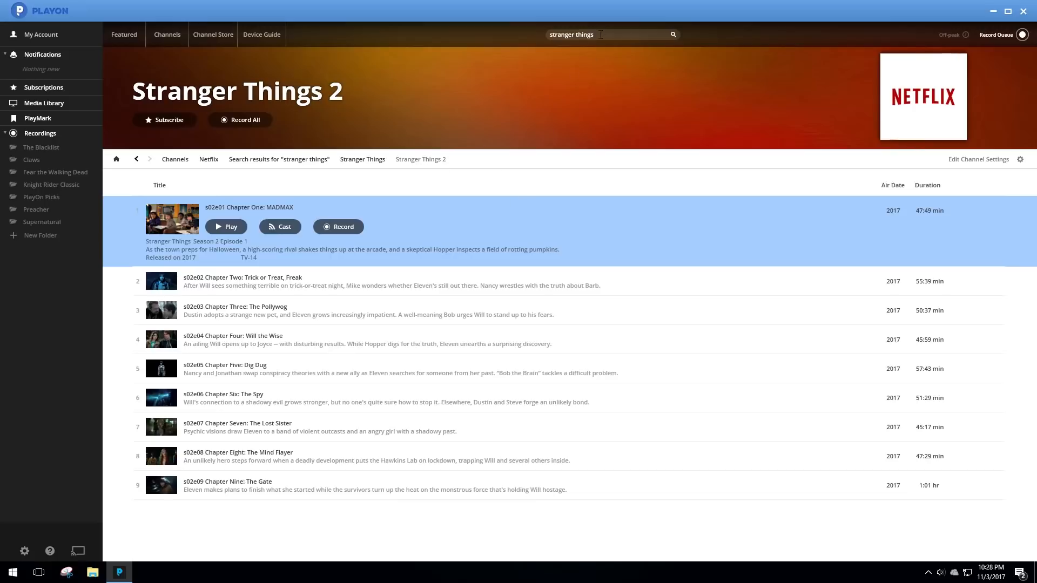
pyautogui.moveTo(575, 51)
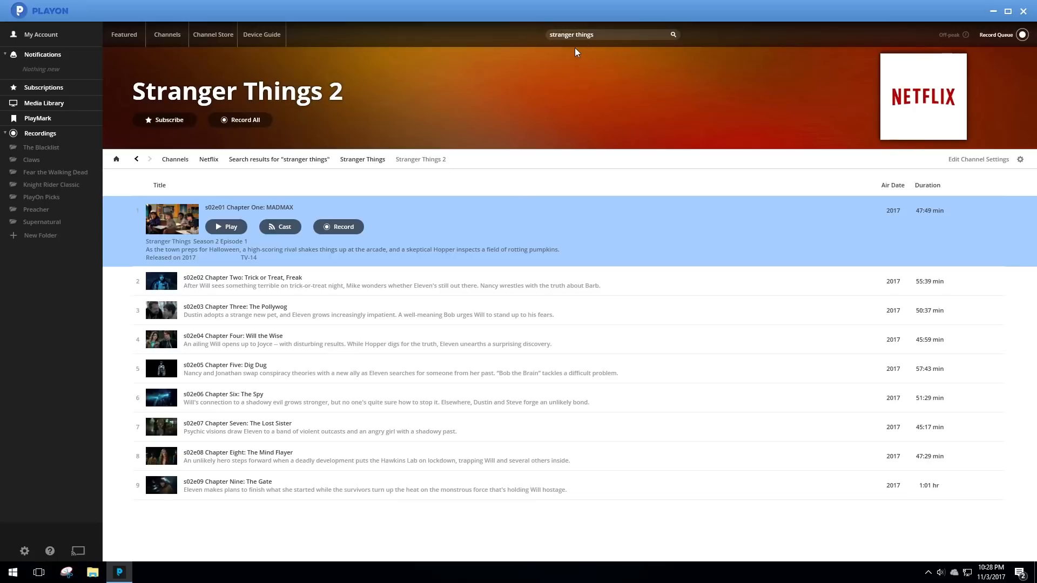
pyautogui.moveTo(244, 137)
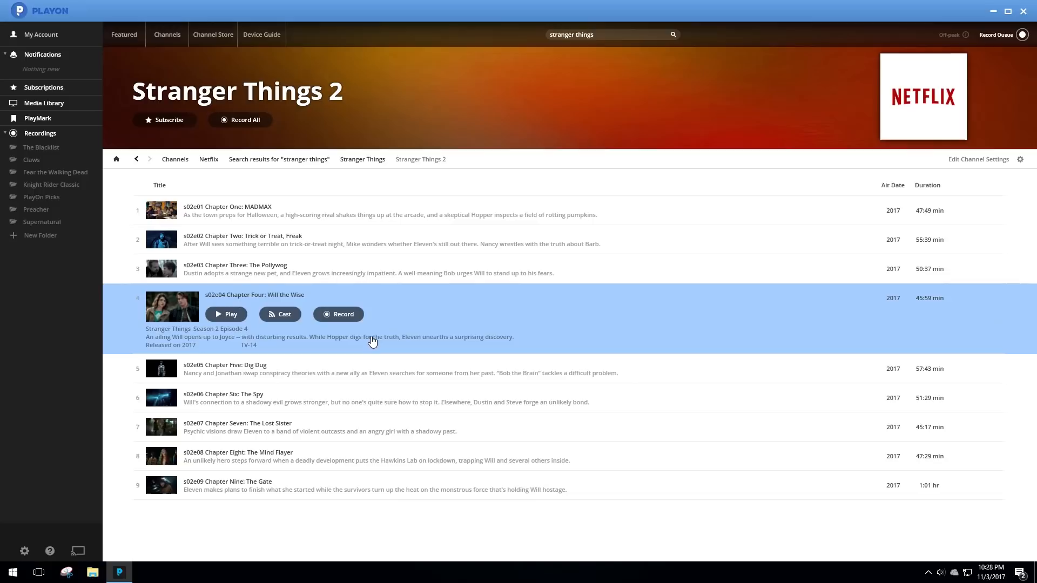
pyautogui.moveTo(343, 314)
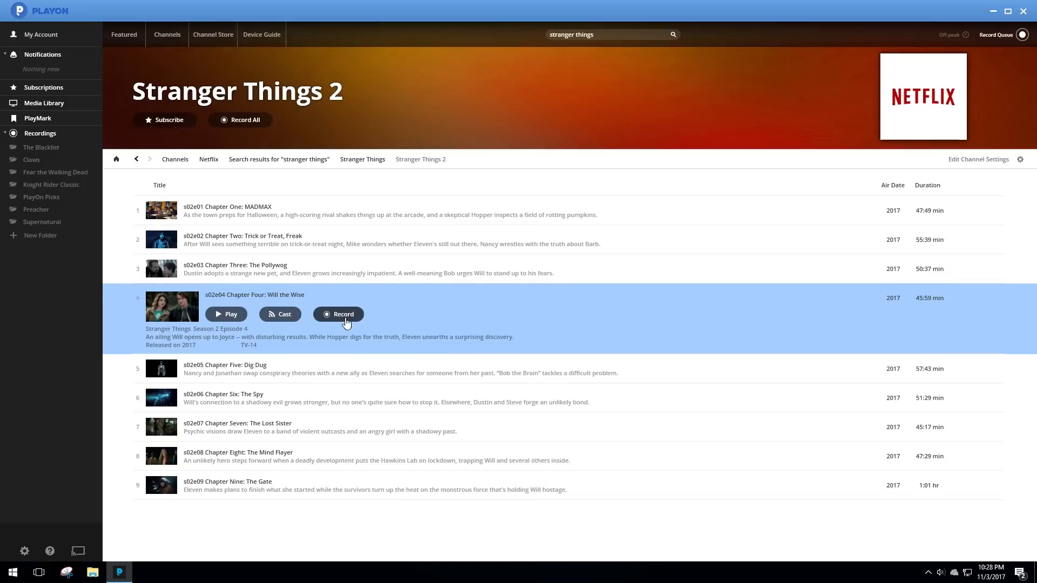
pyautogui.moveTo(343, 326)
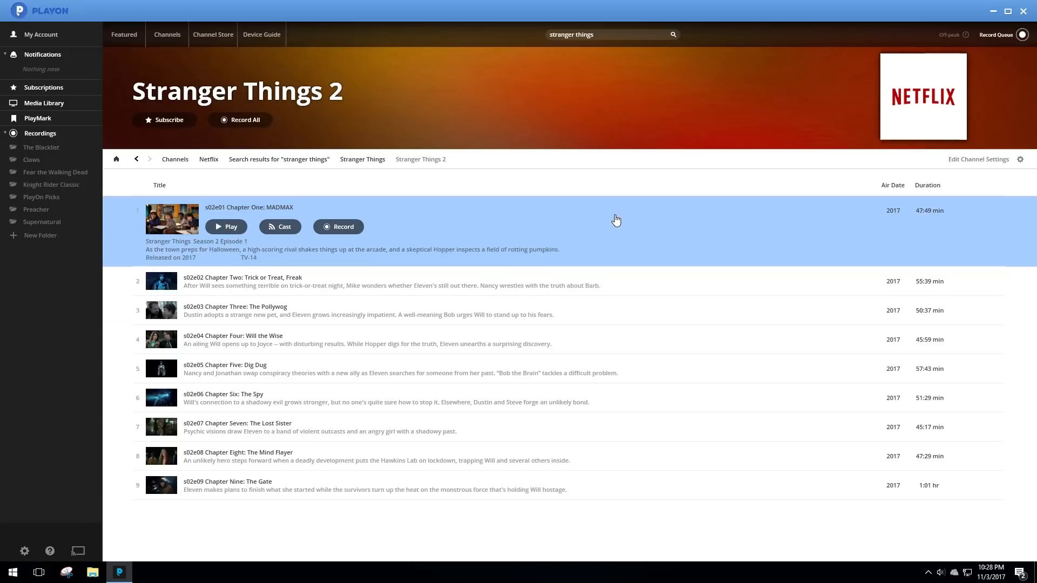
pyautogui.moveTo(947, 36)
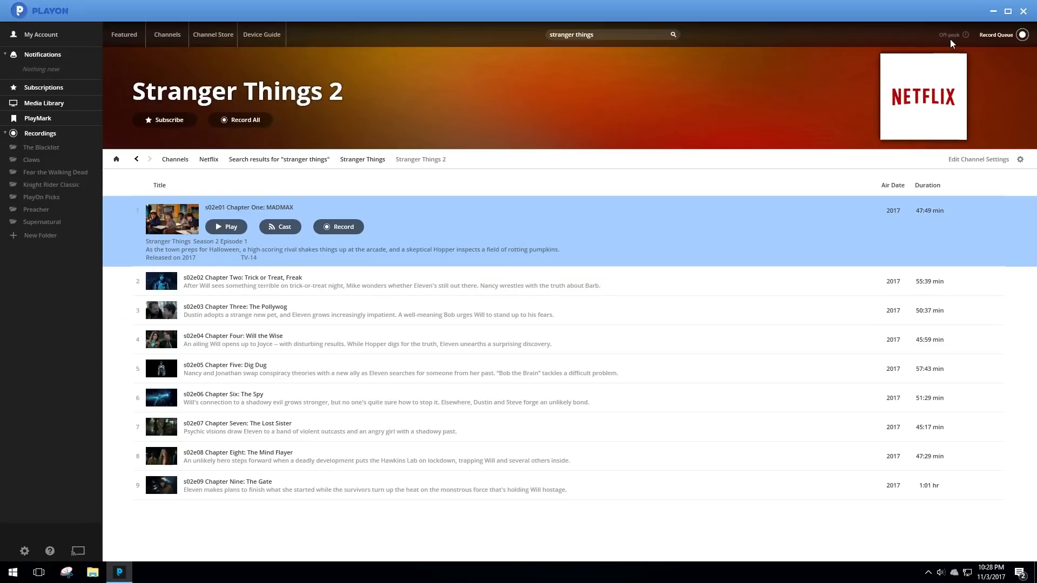
pyautogui.click(950, 34)
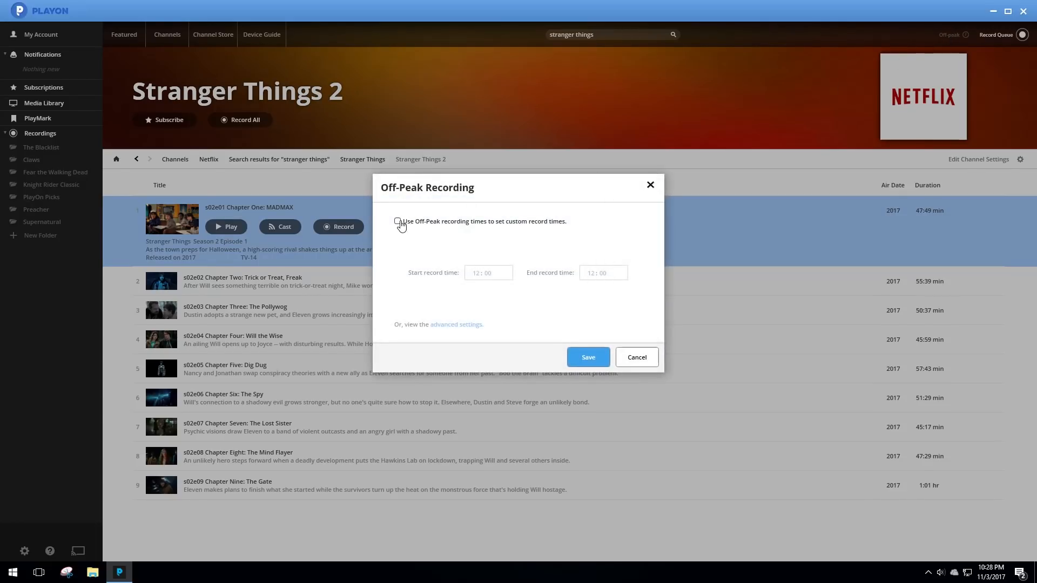
pyautogui.click(398, 220)
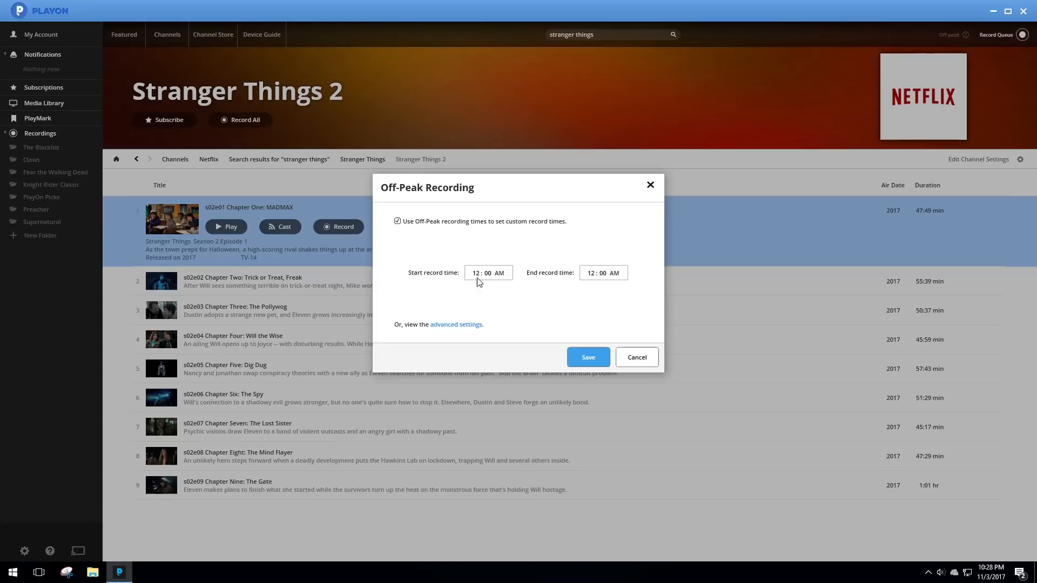
pyautogui.moveTo(499, 285)
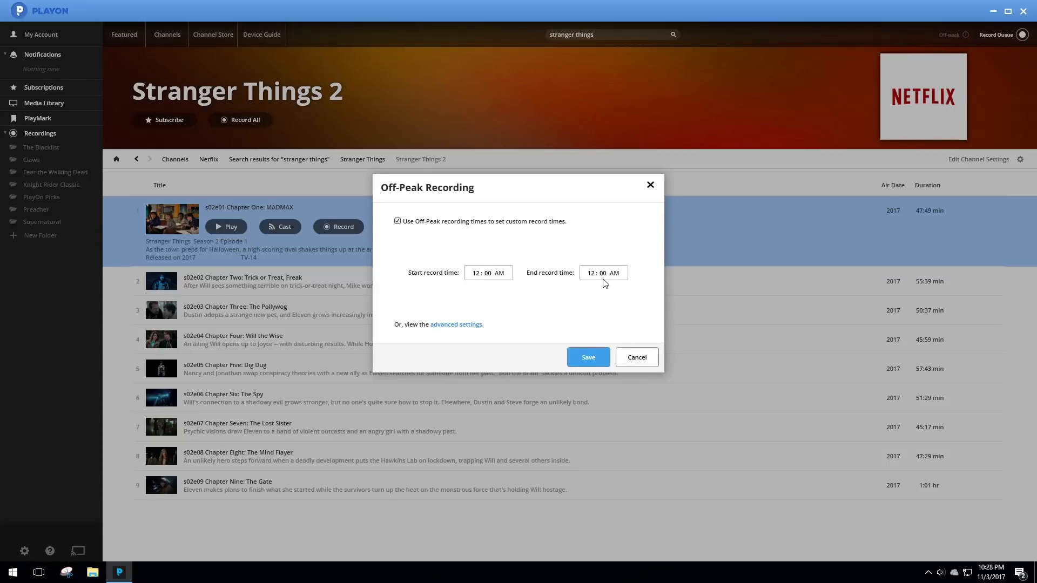
pyautogui.moveTo(202, 109)
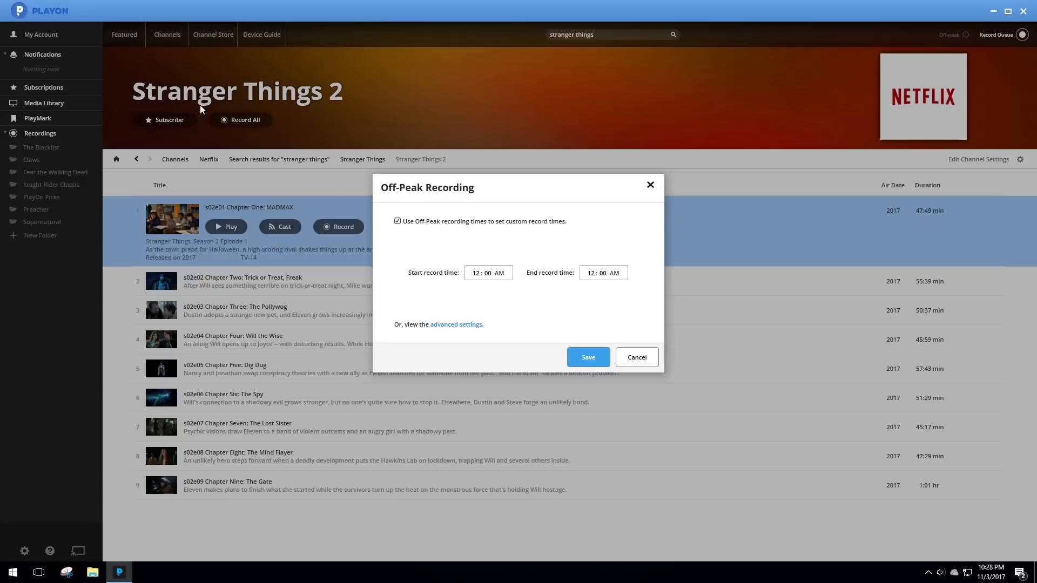
pyautogui.moveTo(318, 154)
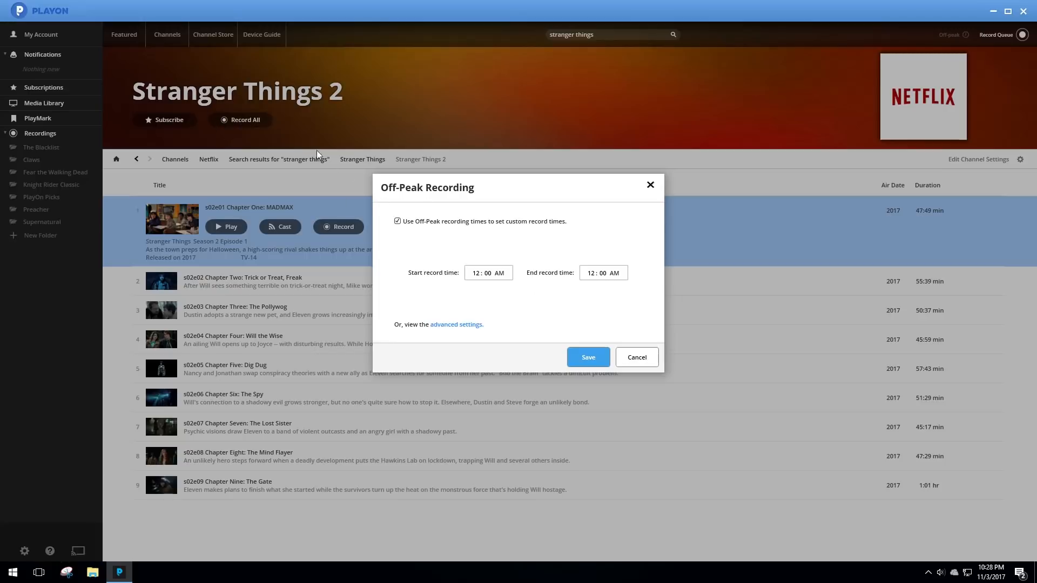
pyautogui.moveTo(550, 229)
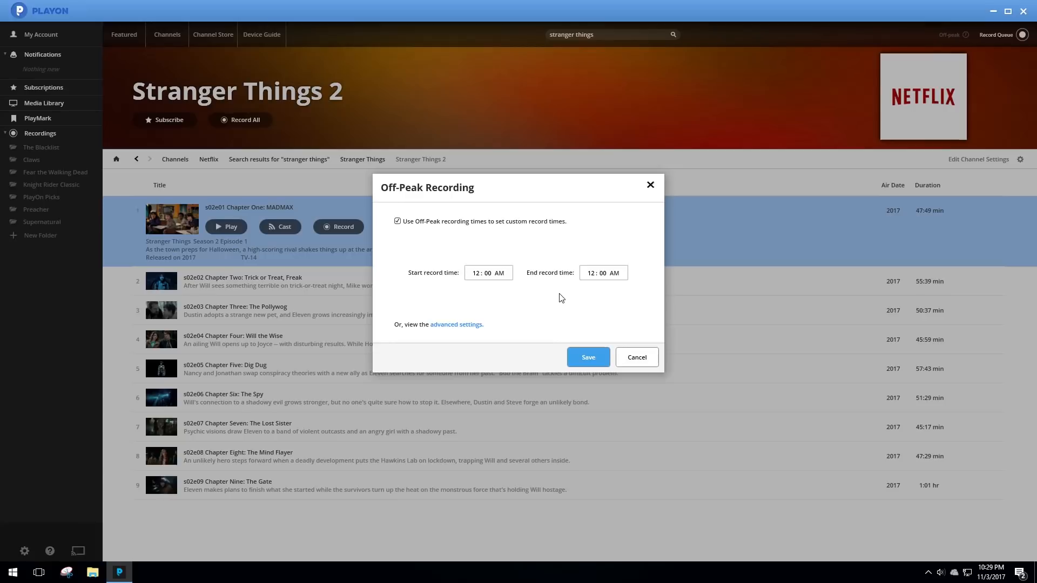
pyautogui.moveTo(558, 296)
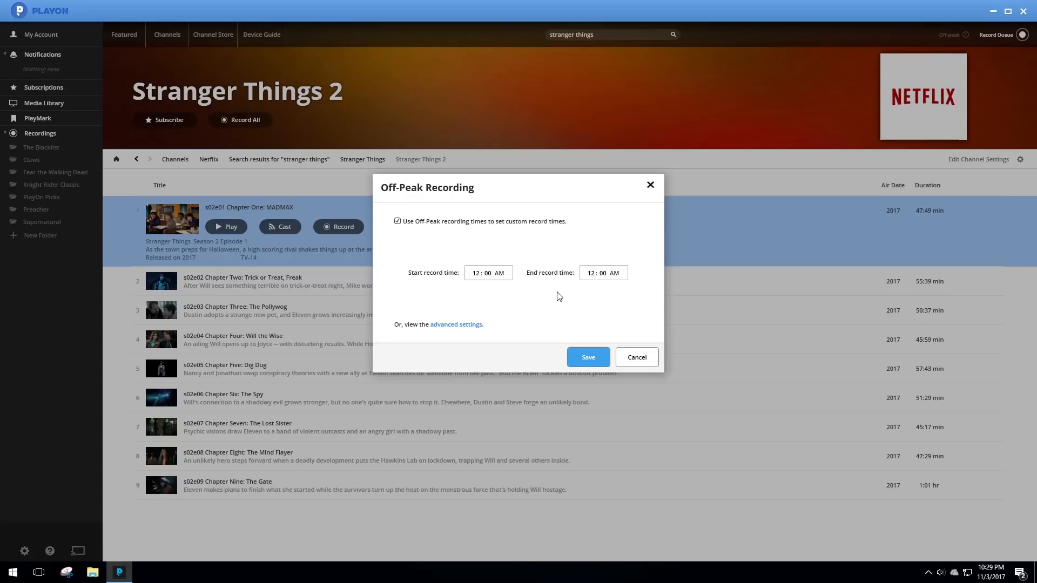
pyautogui.moveTo(536, 291)
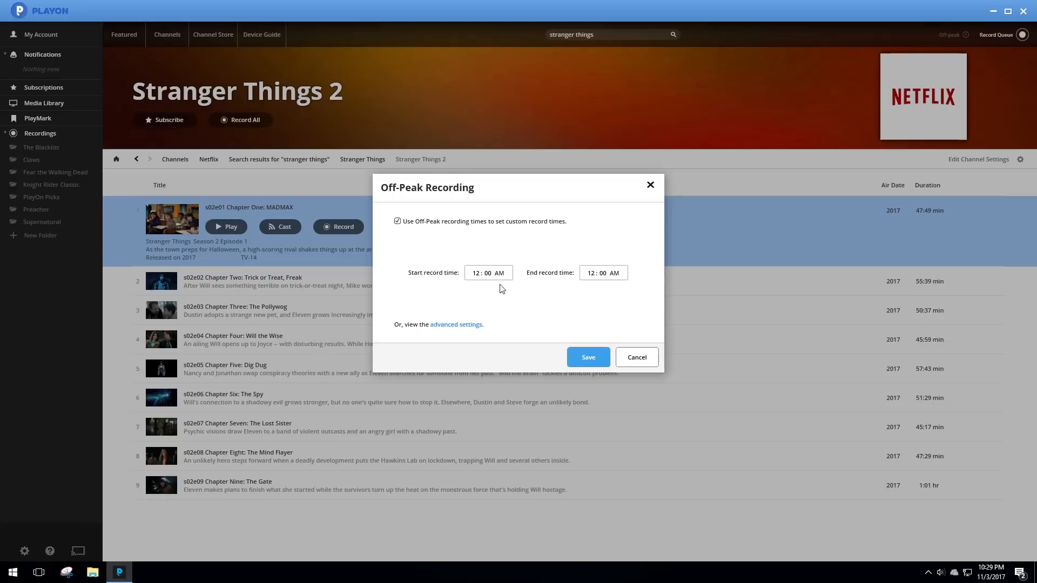
pyautogui.moveTo(637, 357)
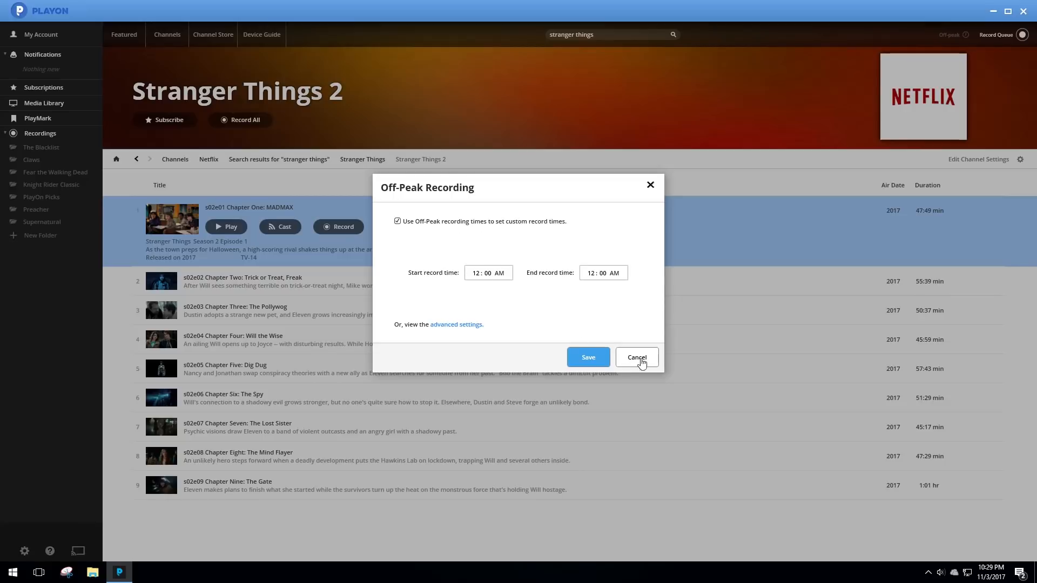
pyautogui.click(635, 357)
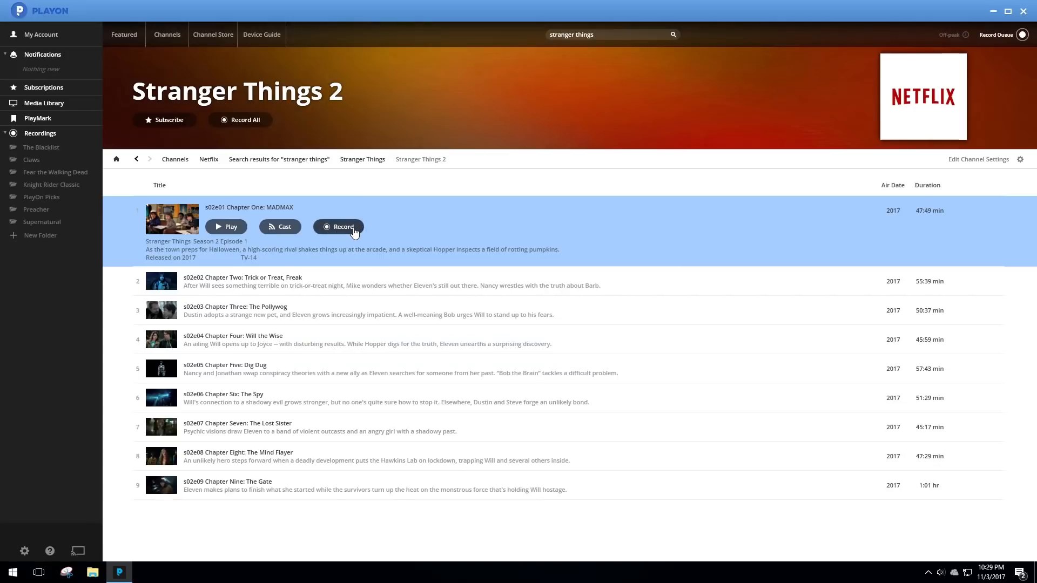
# - Start recording s02e01 Chapter One: MADMAX so it shows as active in the Record Queue
pyautogui.click(338, 226)
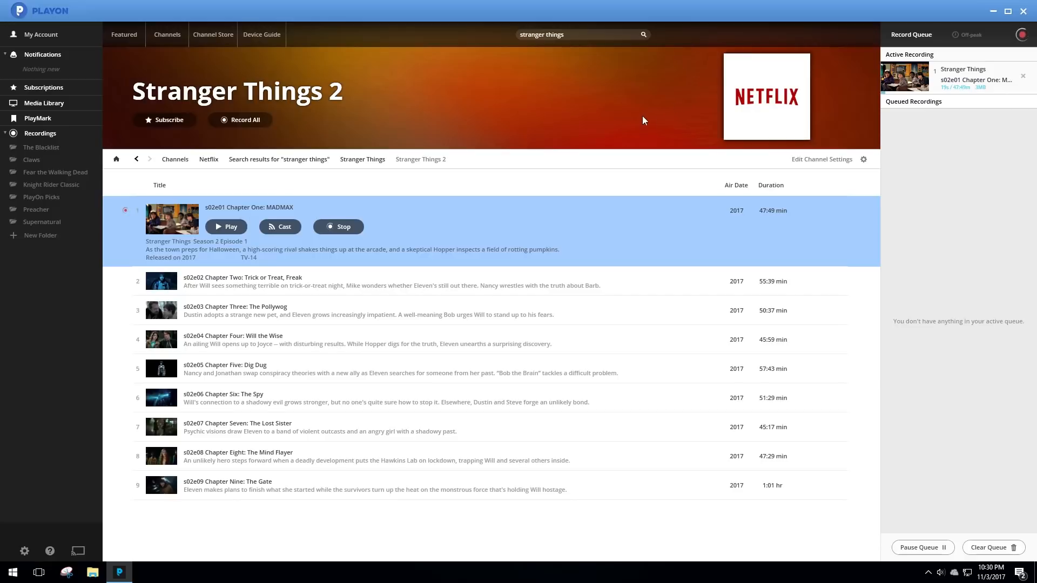
pyautogui.moveTo(492, 157)
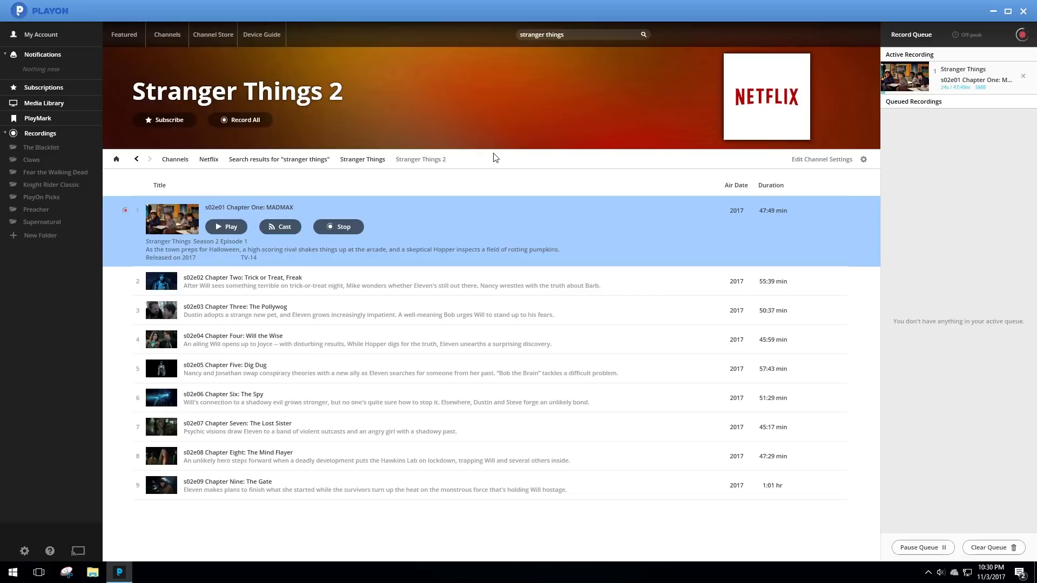
pyautogui.moveTo(941, 282)
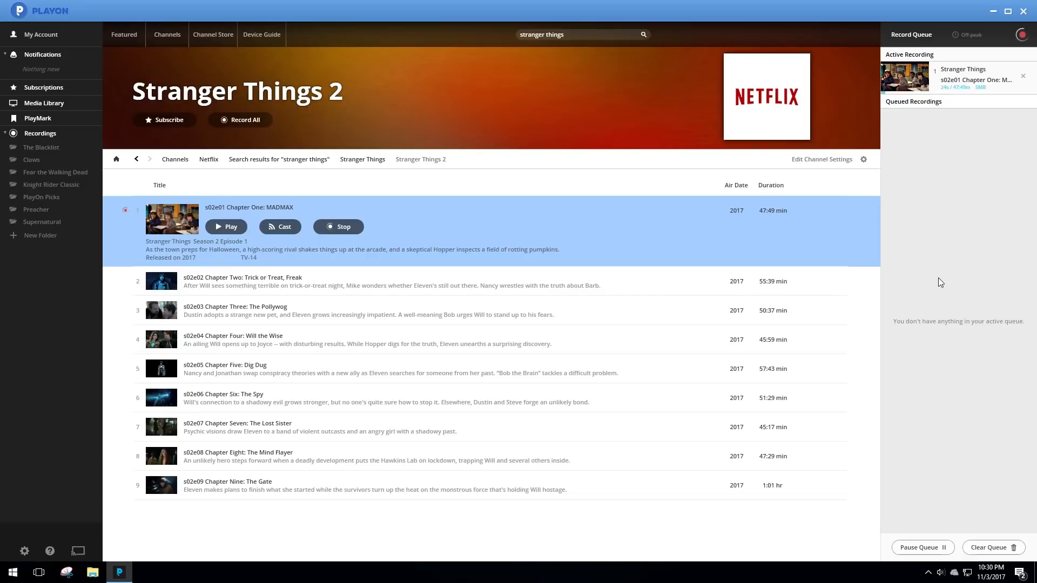
pyautogui.moveTo(955, 503)
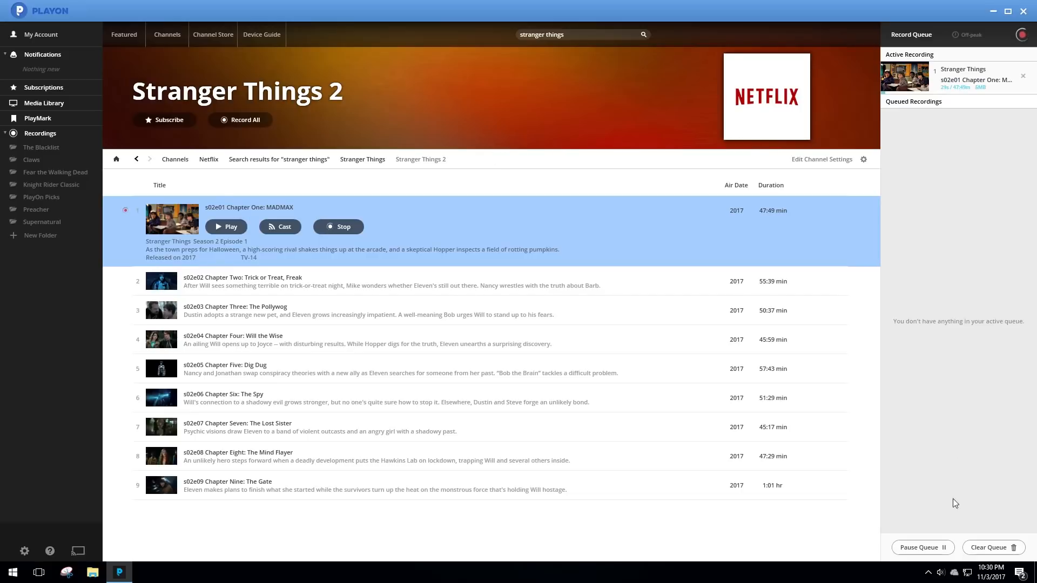
# - Pause the Record Queue while Chapter One: MADMAX stays listed as active
pyautogui.click(921, 547)
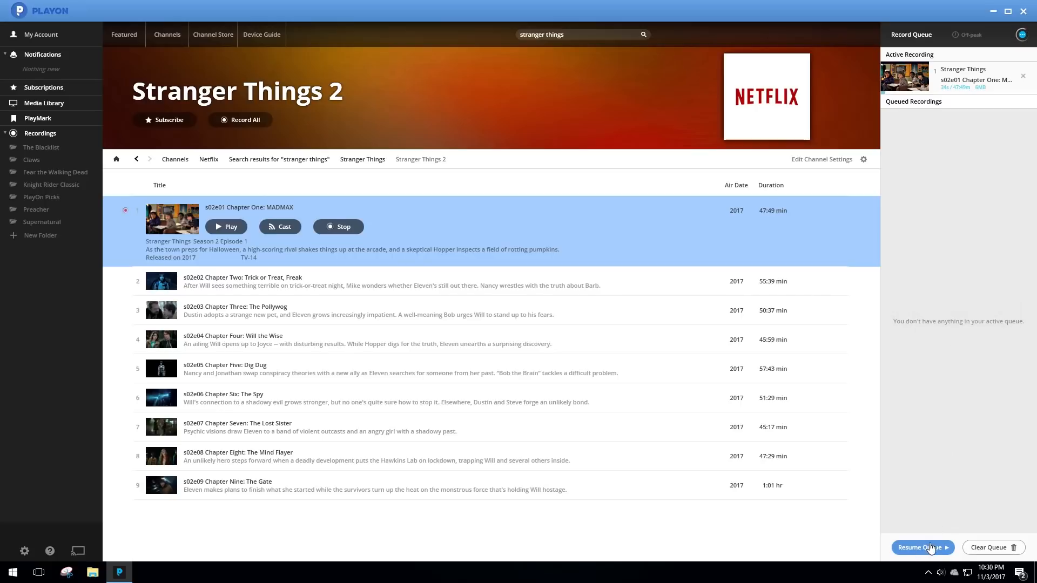
pyautogui.moveTo(964, 479)
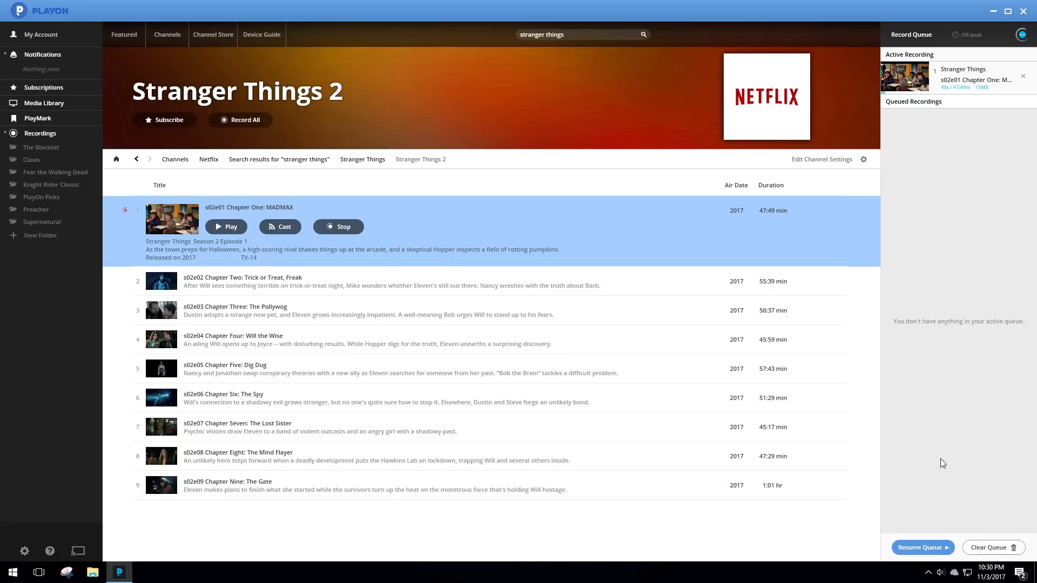
pyautogui.moveTo(940, 460)
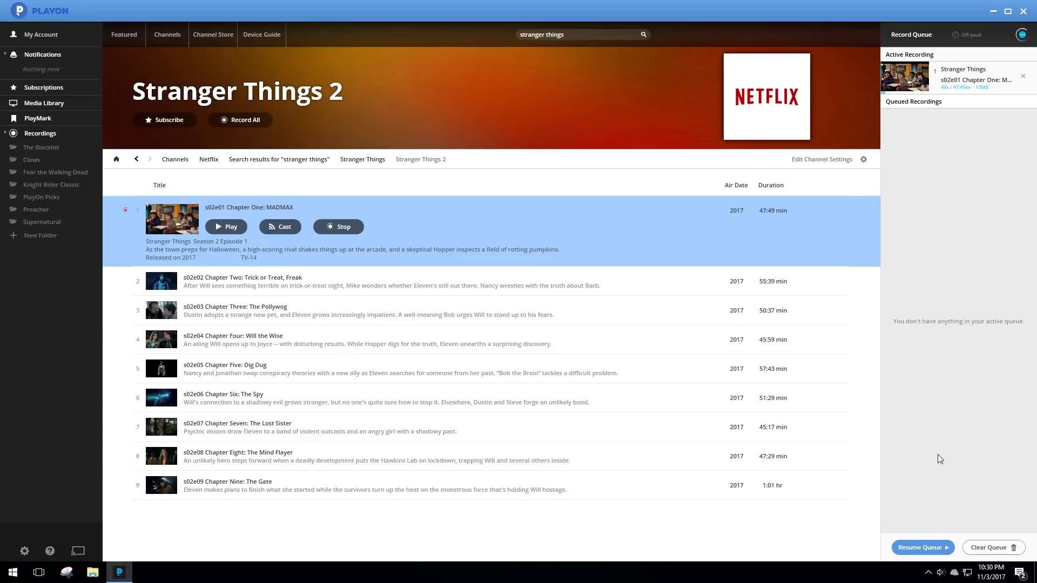